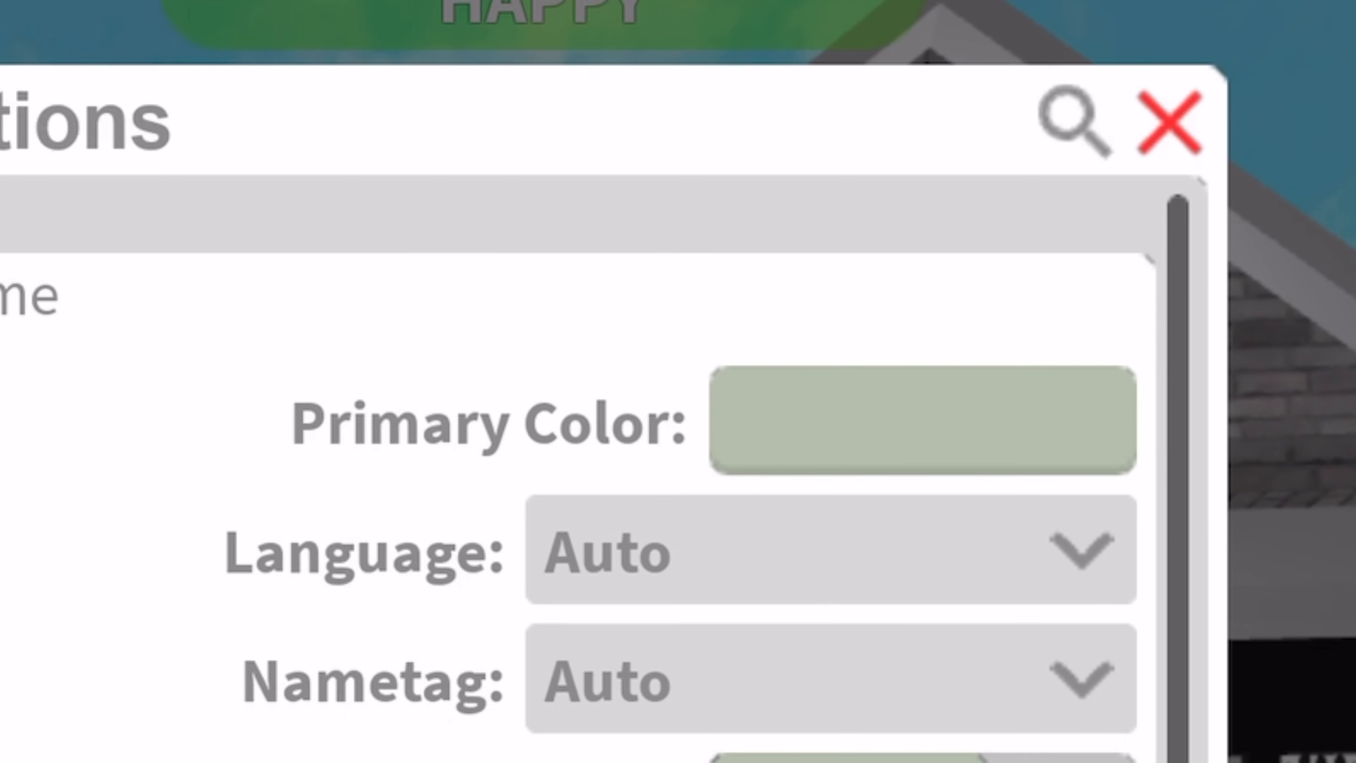
# Scroll down Options to the Primary Color field and open its swatch picker
pyautogui.scroll(-3)
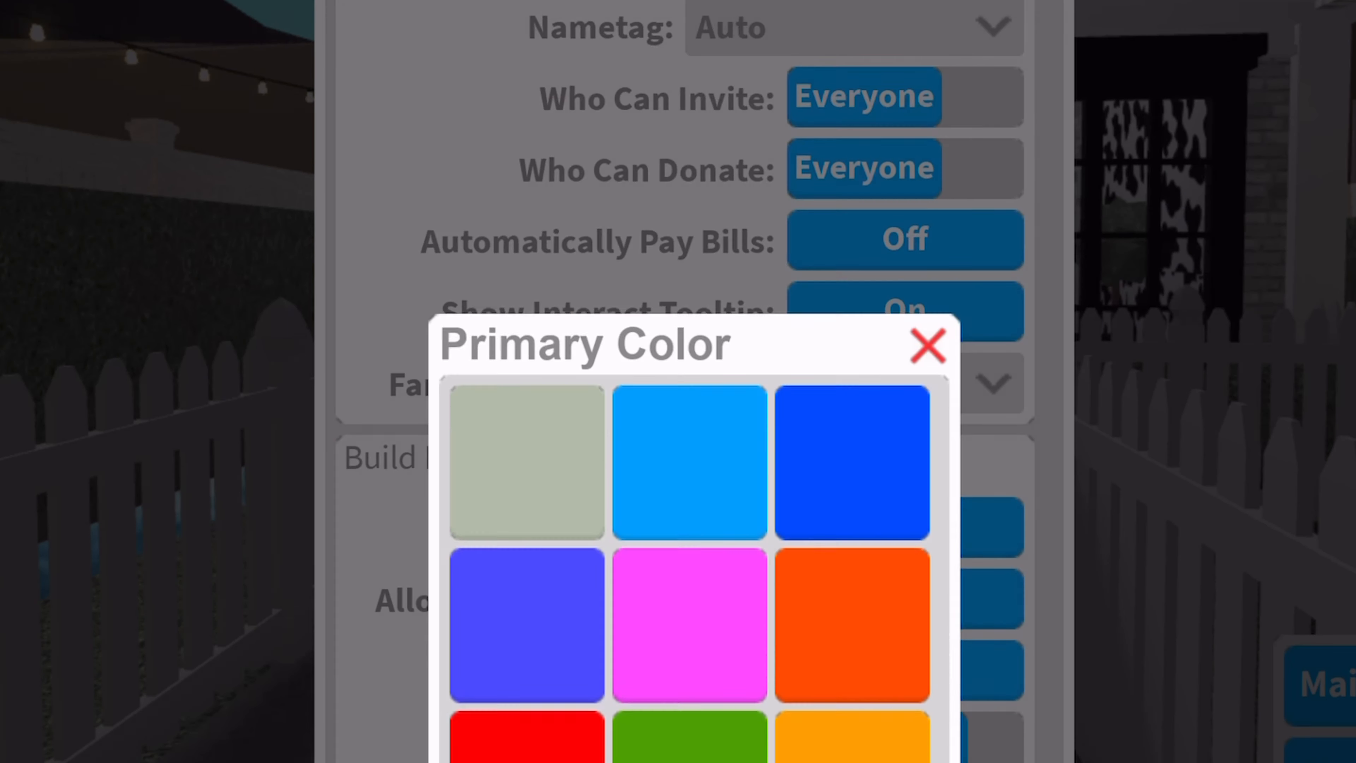
# Set the primary colour to blue-violet RGB 85, 85, 255 and enter build mode
pyautogui.click(928, 345)
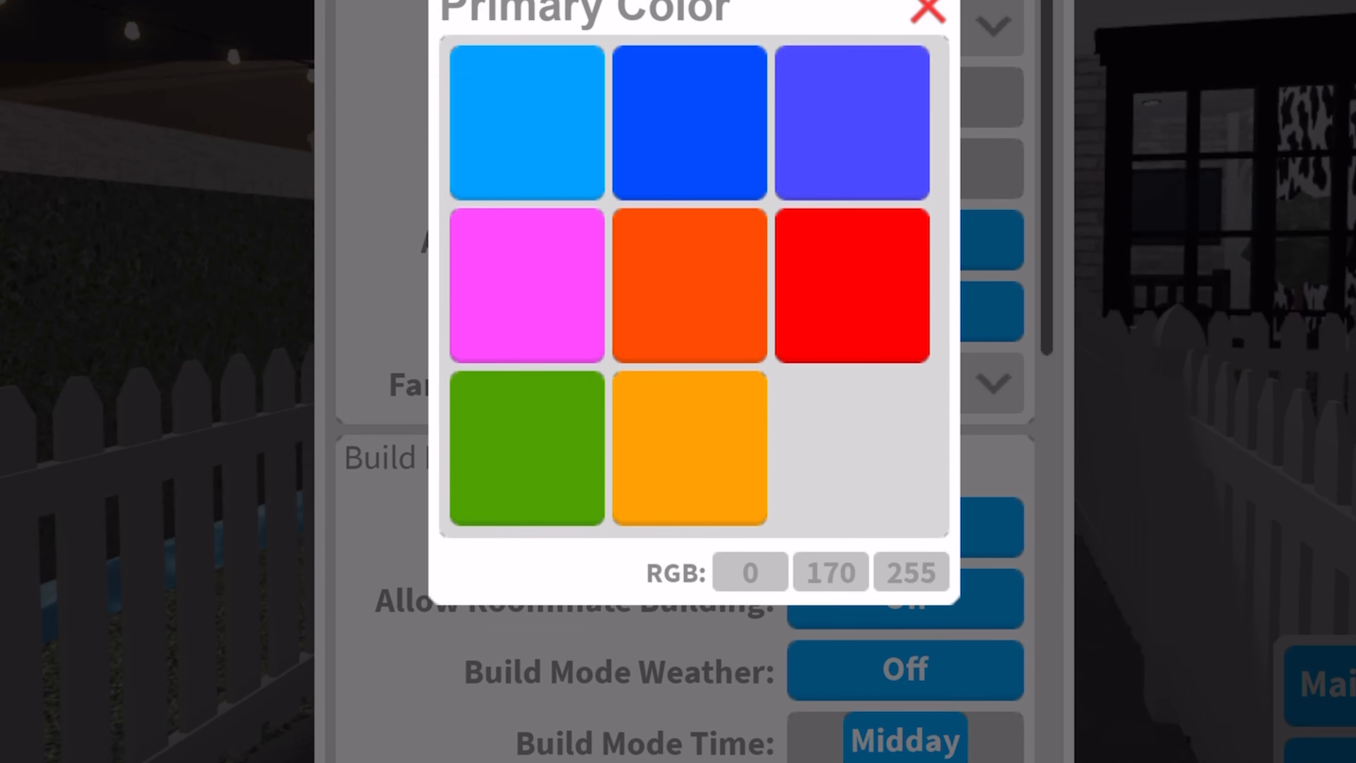
pyautogui.click(927, 13)
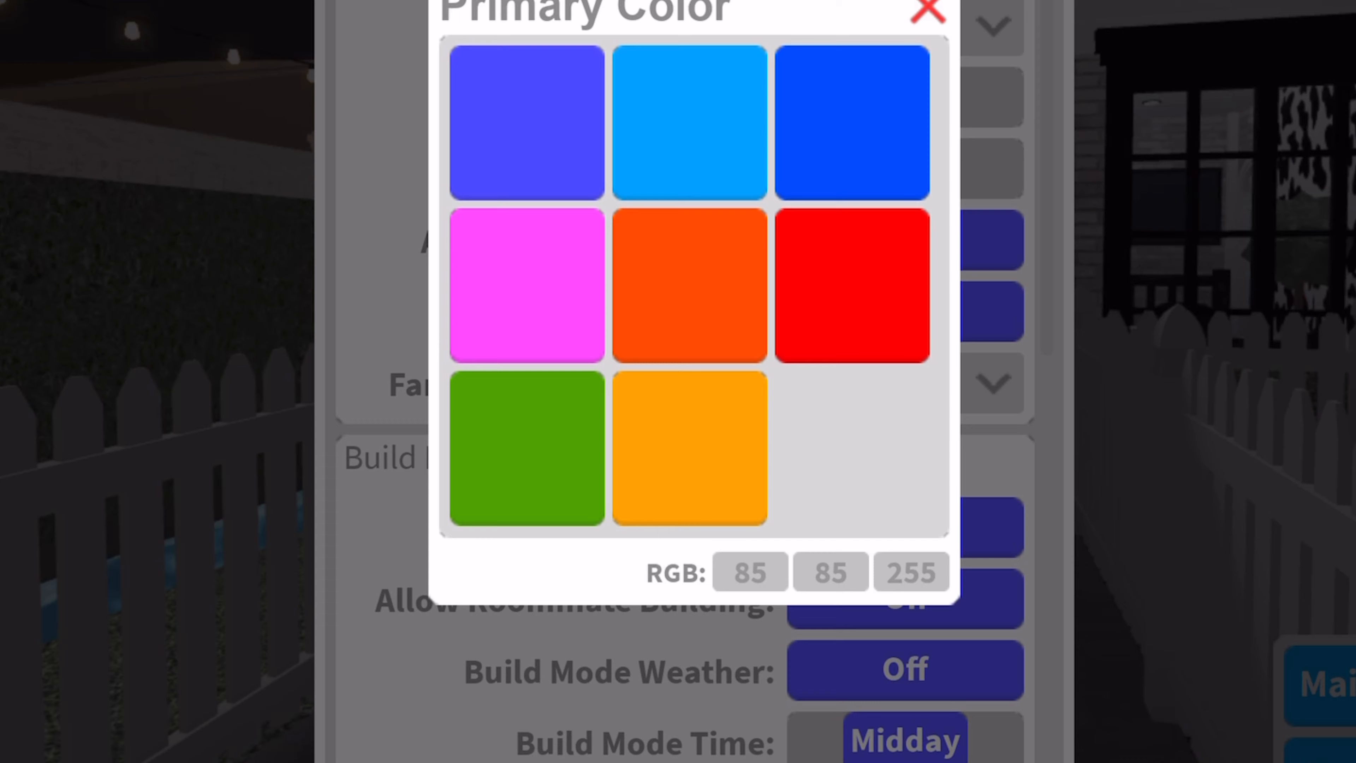
pyautogui.click(748, 571)
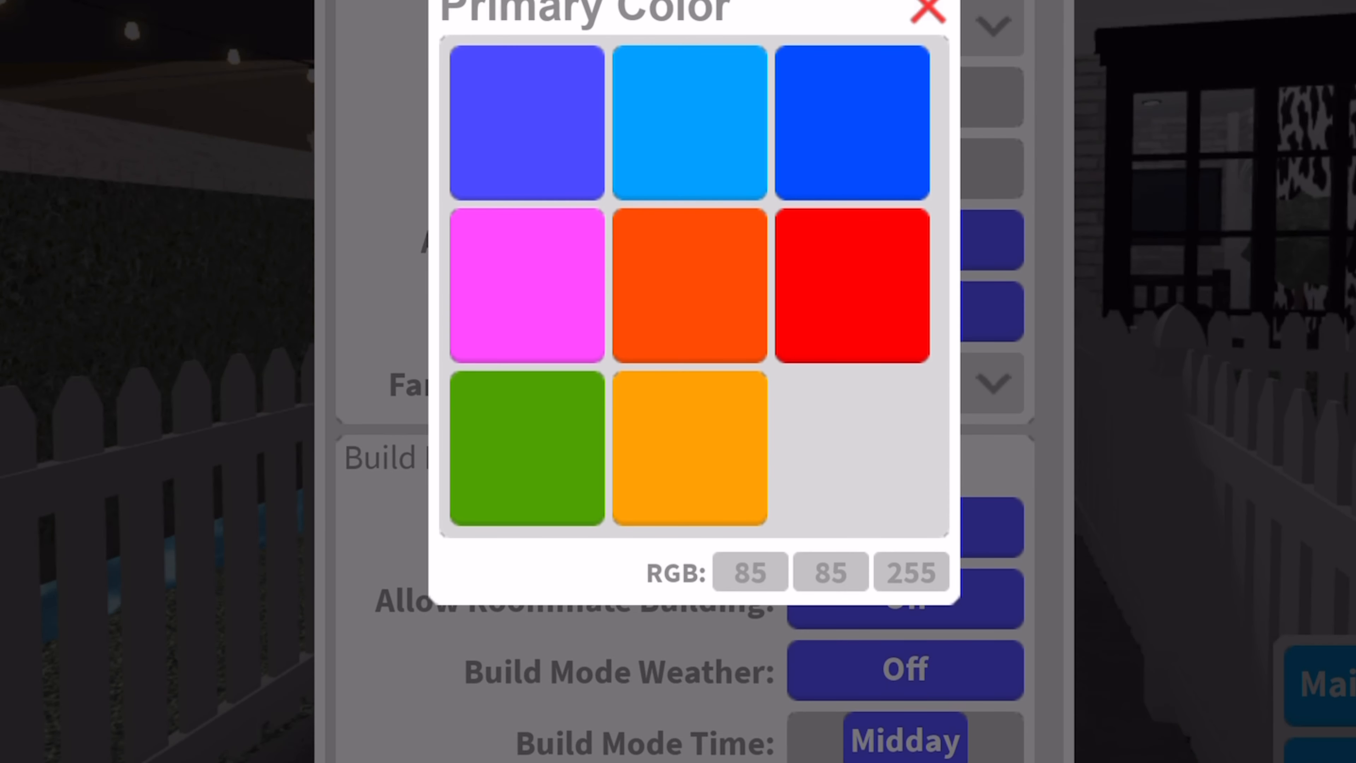
pyautogui.click(928, 12)
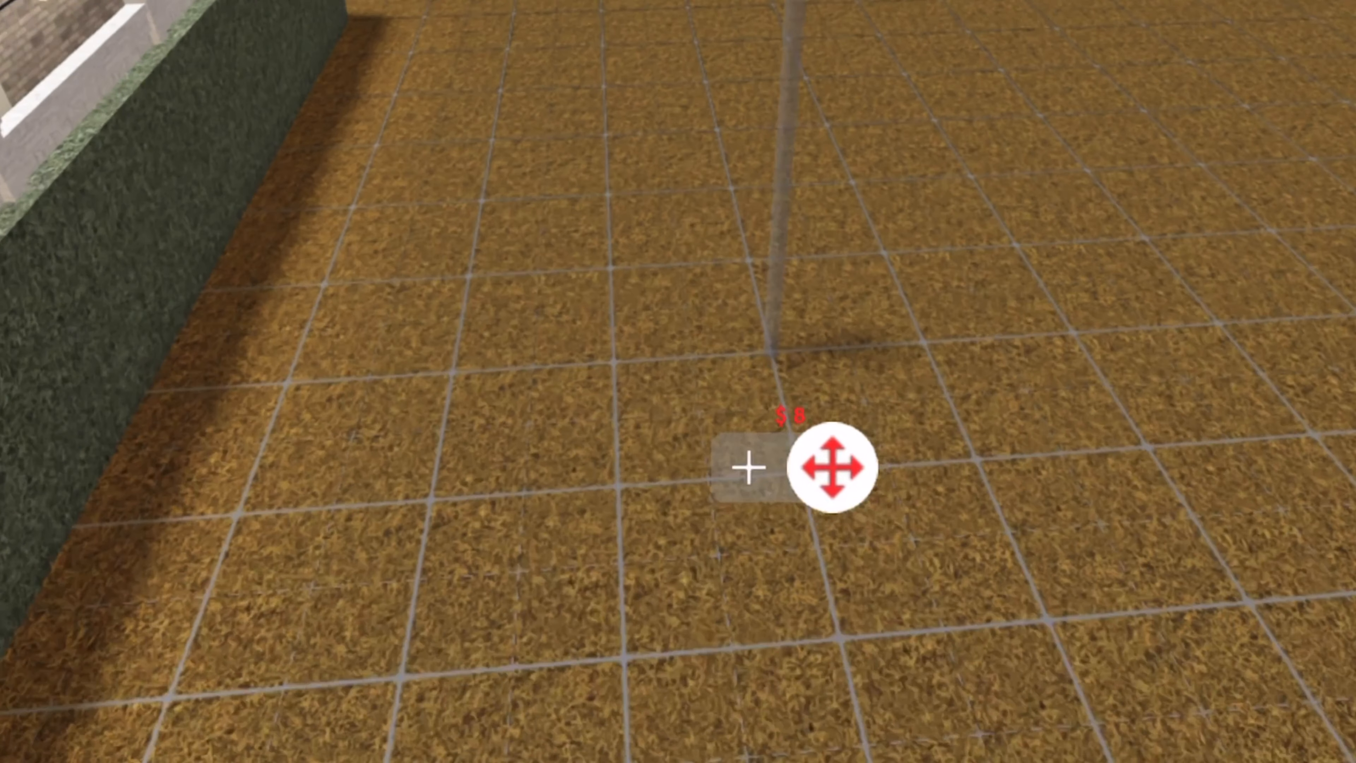
# Place the end point of a new wall on the grass grid, leaving its preview awaiting confirmation
pyautogui.click(749, 465)
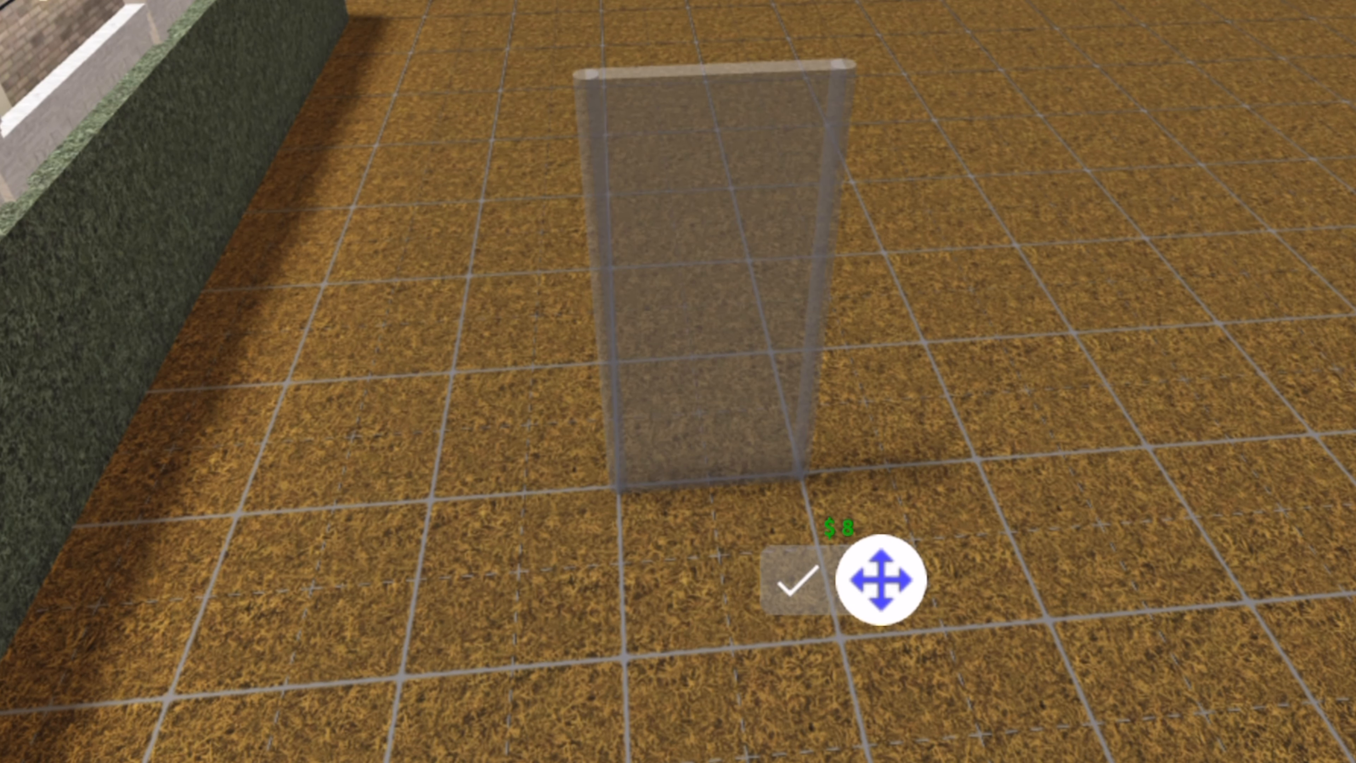